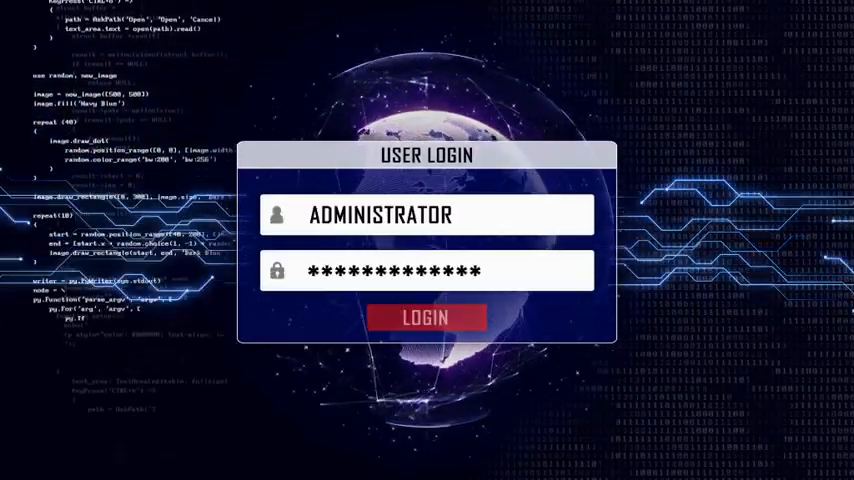
click(424, 316)
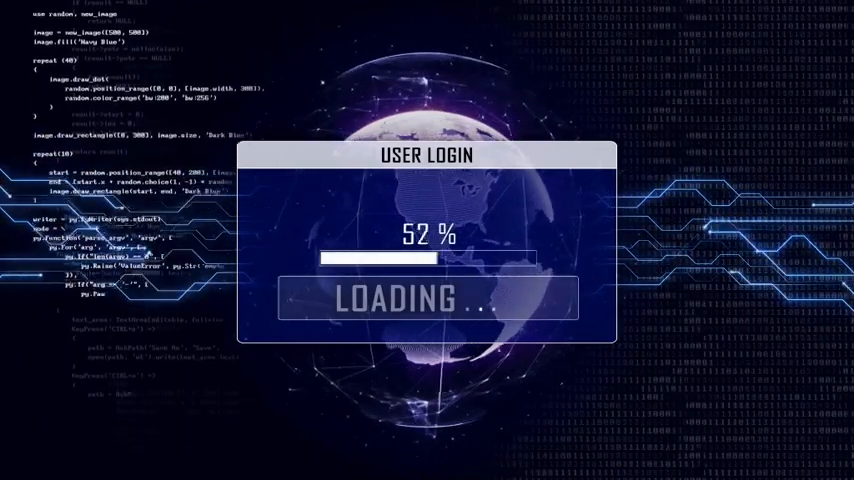